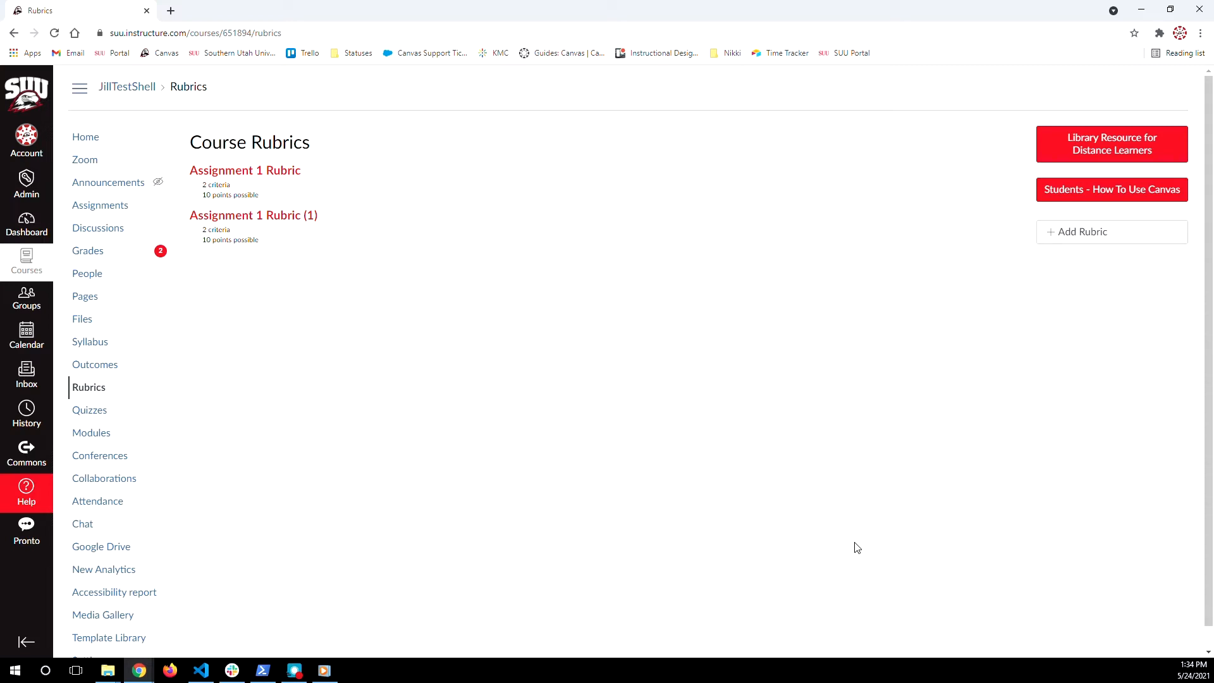
{"action": "mouse_move", "coordinate": [875, 530]}
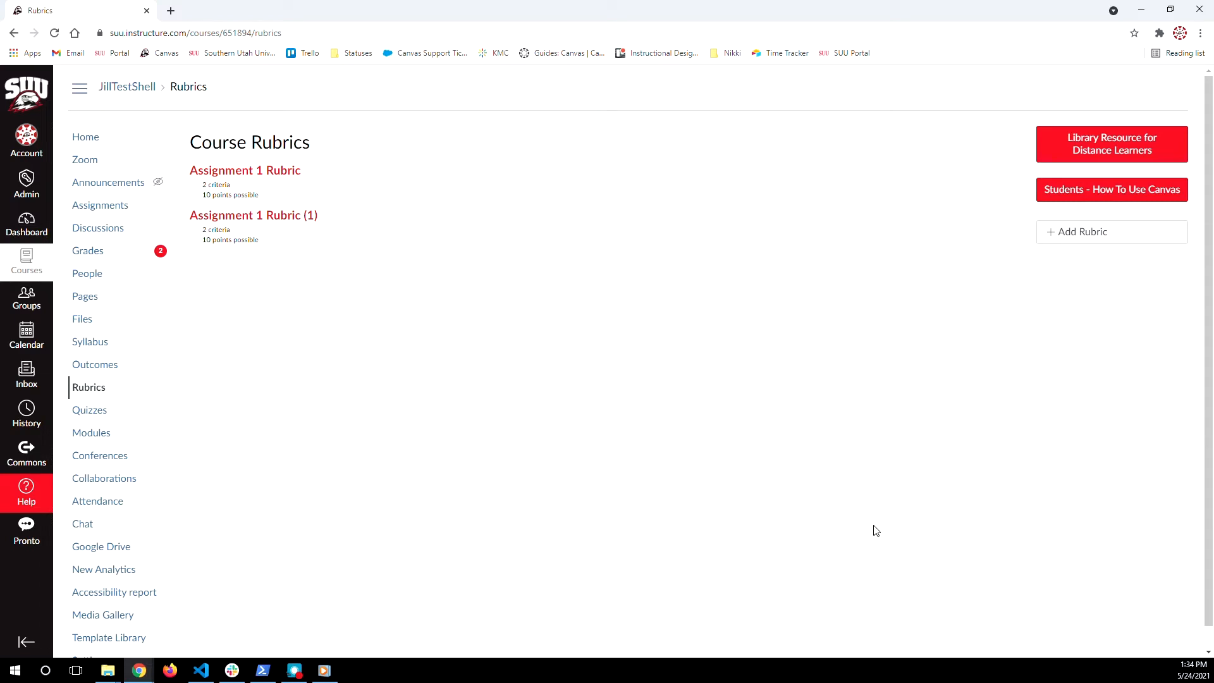
- Add a new rubric, delete its default criterion, and begin titling it 'ELO'
{"action": "left_click", "coordinate": [1082, 232]}
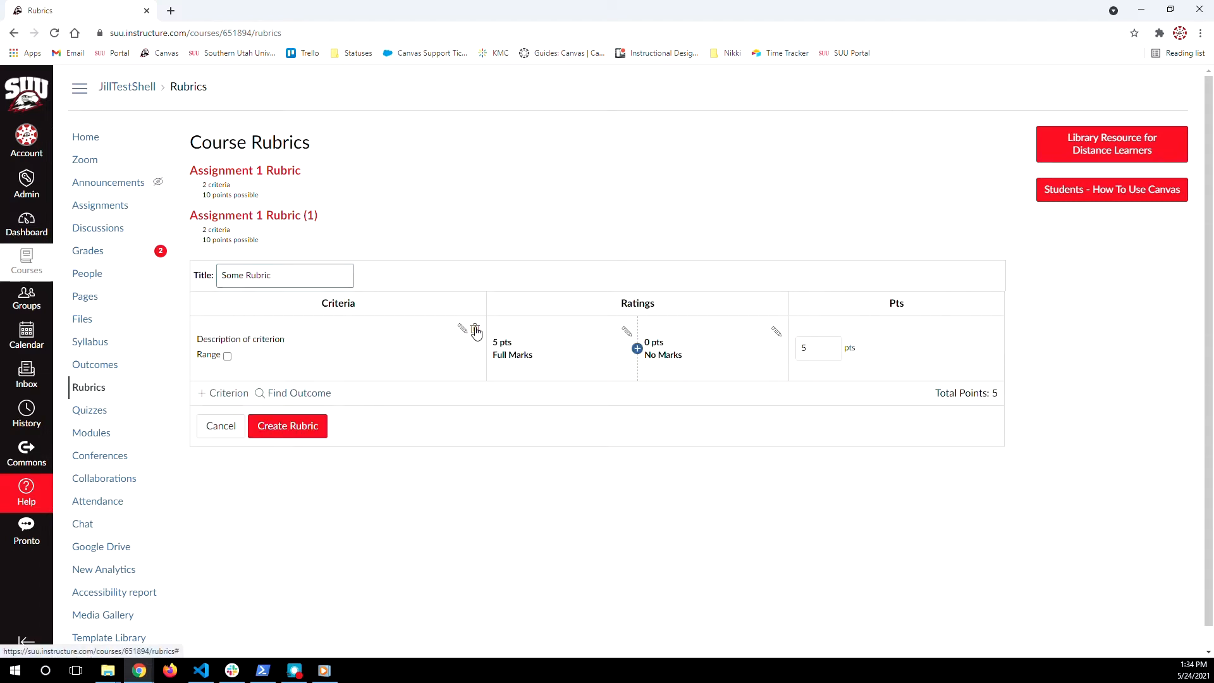
{"action": "left_click", "coordinate": [475, 330]}
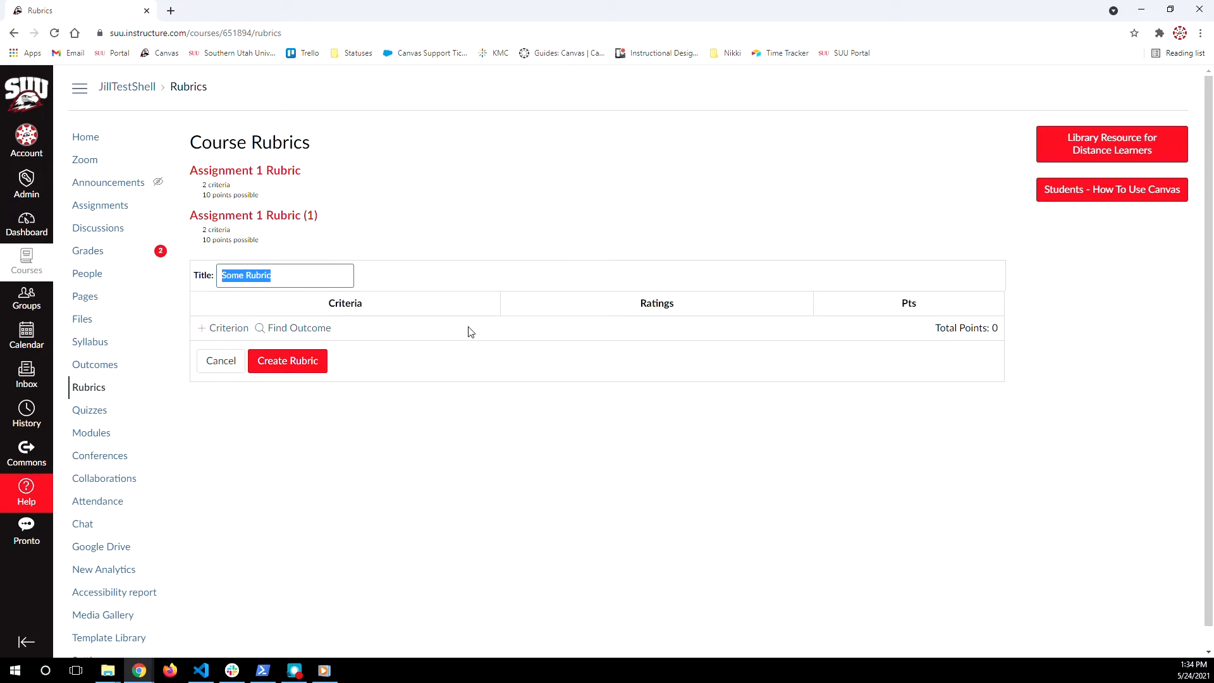
{"action": "type", "text": "ELO"}
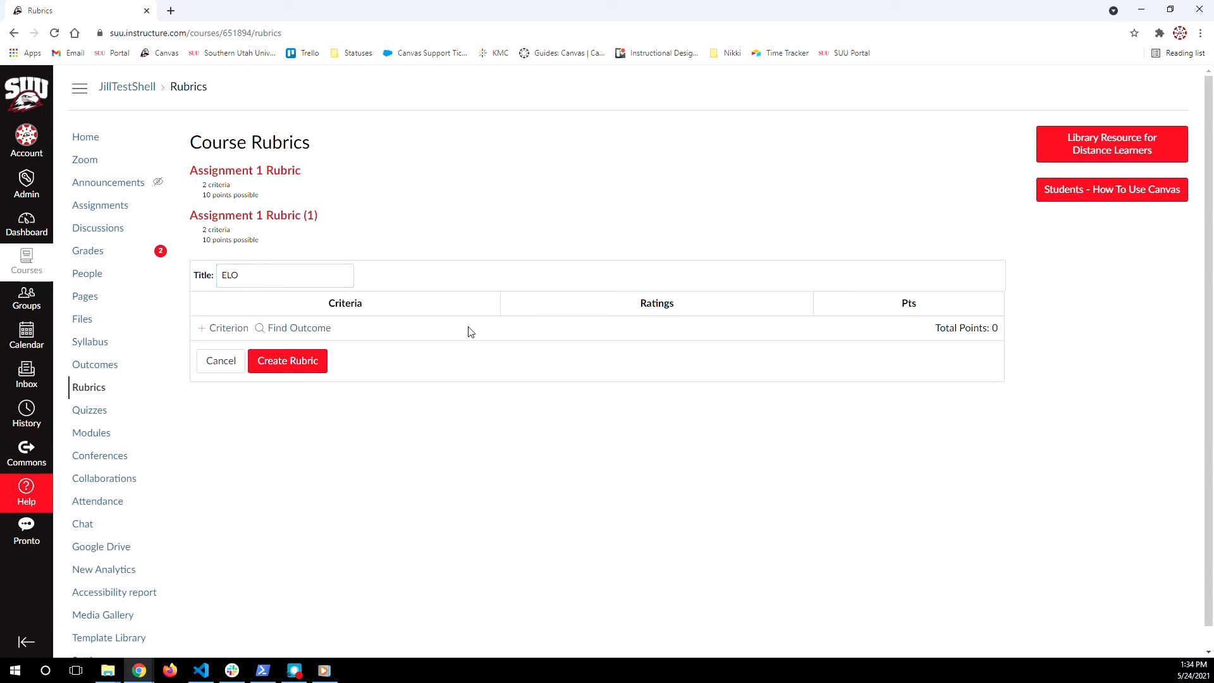
{"action": "mouse_move", "coordinate": [310, 333]}
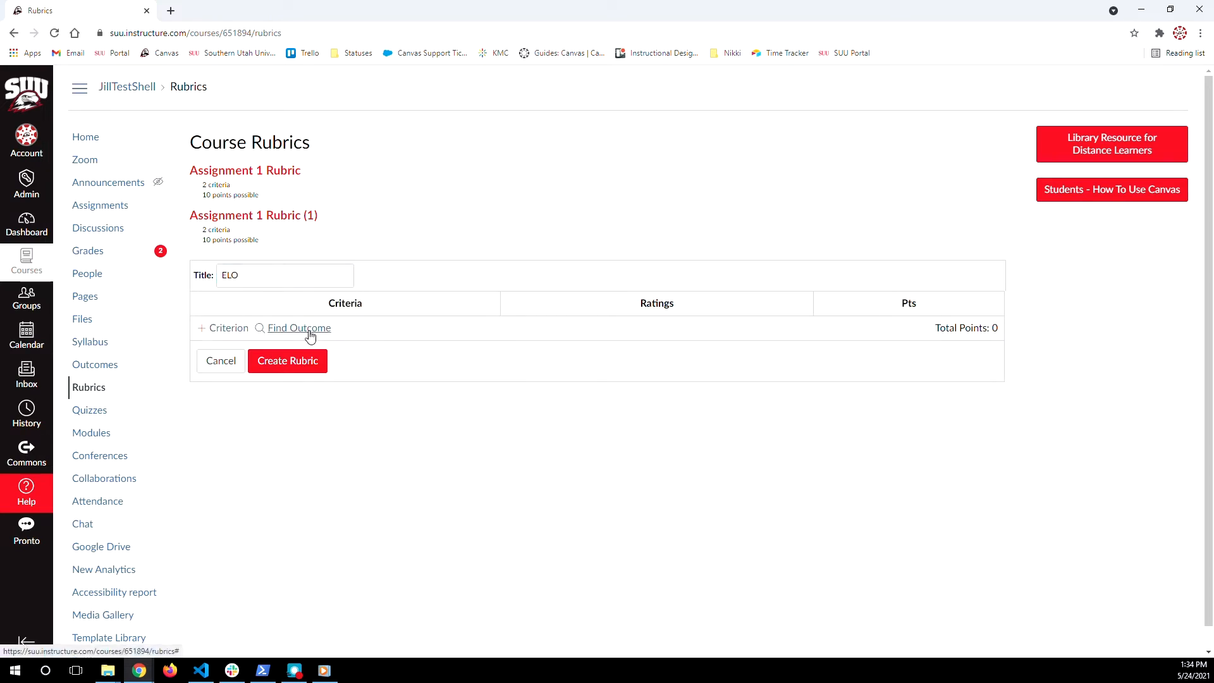
- Find the 6.0 Ethical Reasoning outcome and turn off using it for scoring
{"action": "left_click", "coordinate": [299, 328]}
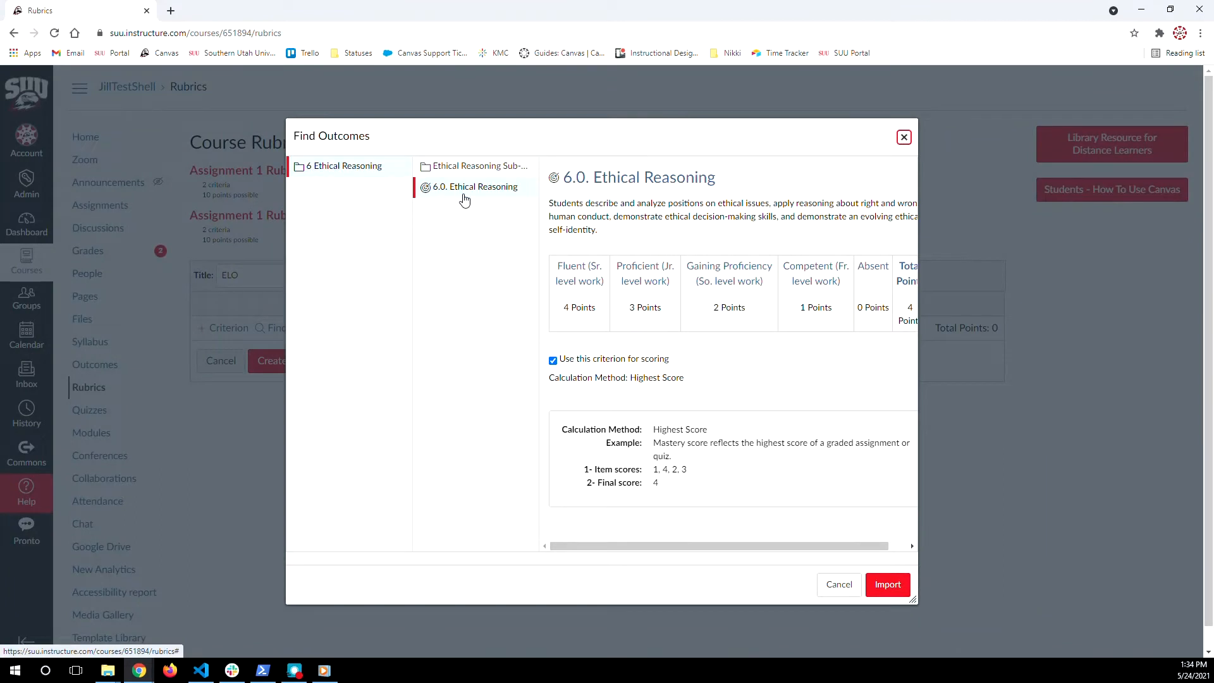
{"action": "mouse_move", "coordinate": [466, 221]}
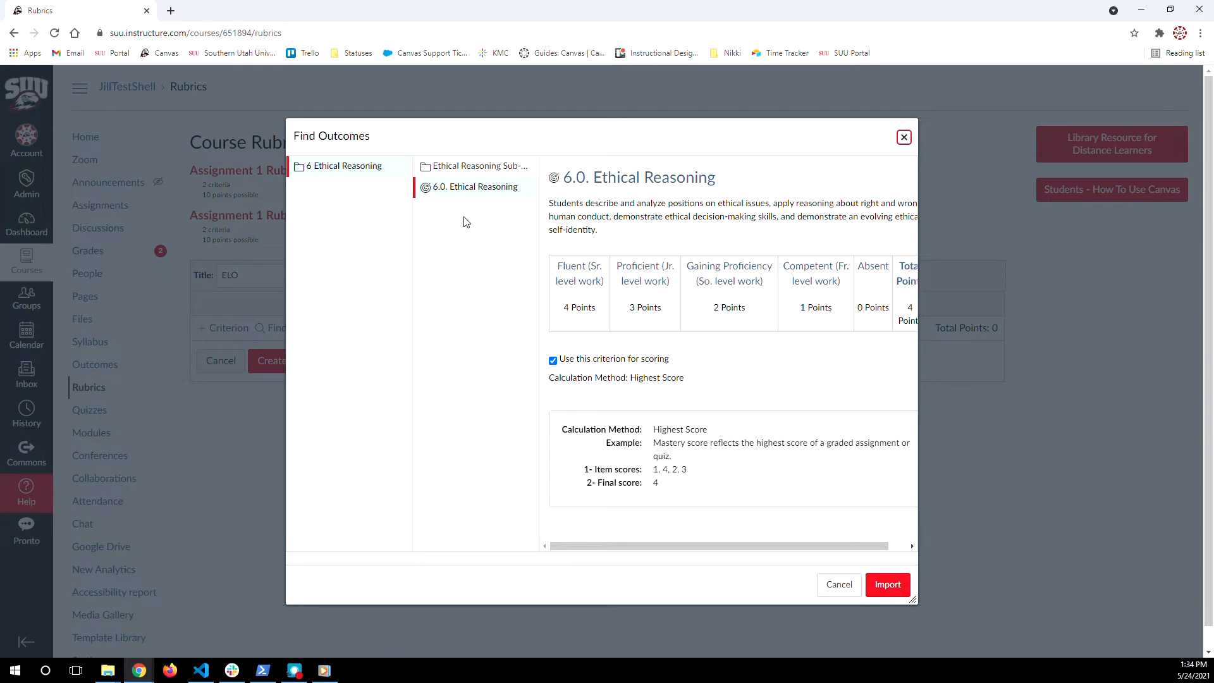
{"action": "mouse_move", "coordinate": [469, 230]}
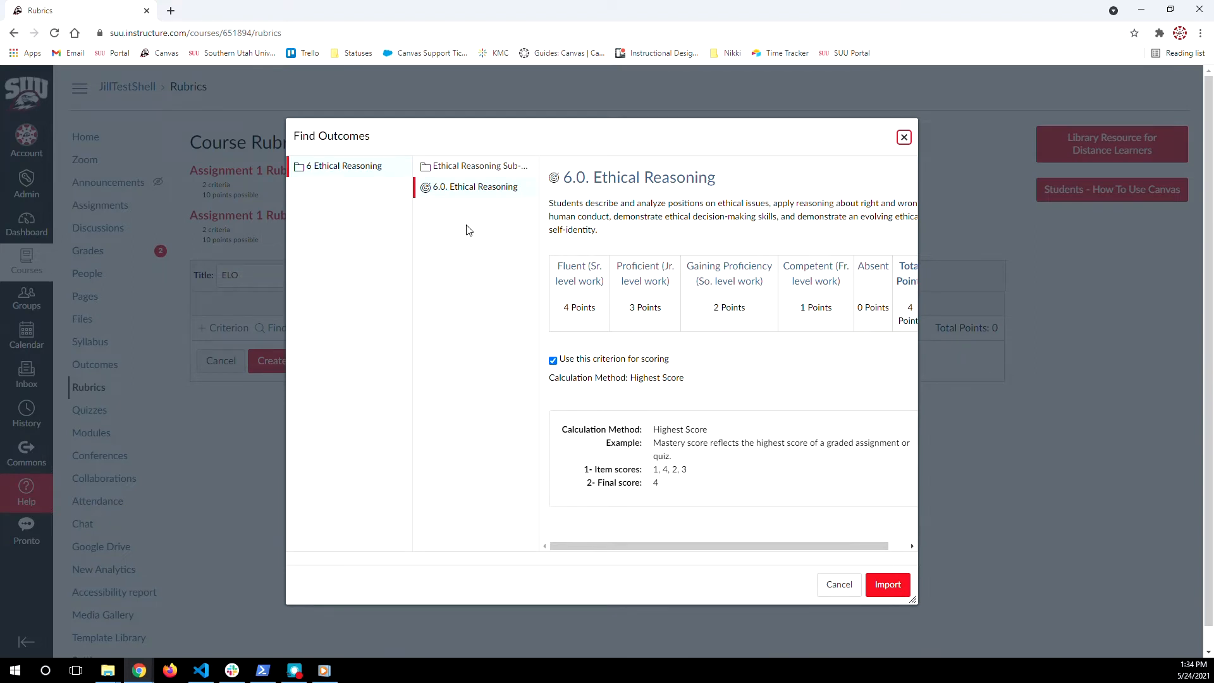
{"action": "left_click", "coordinate": [553, 360]}
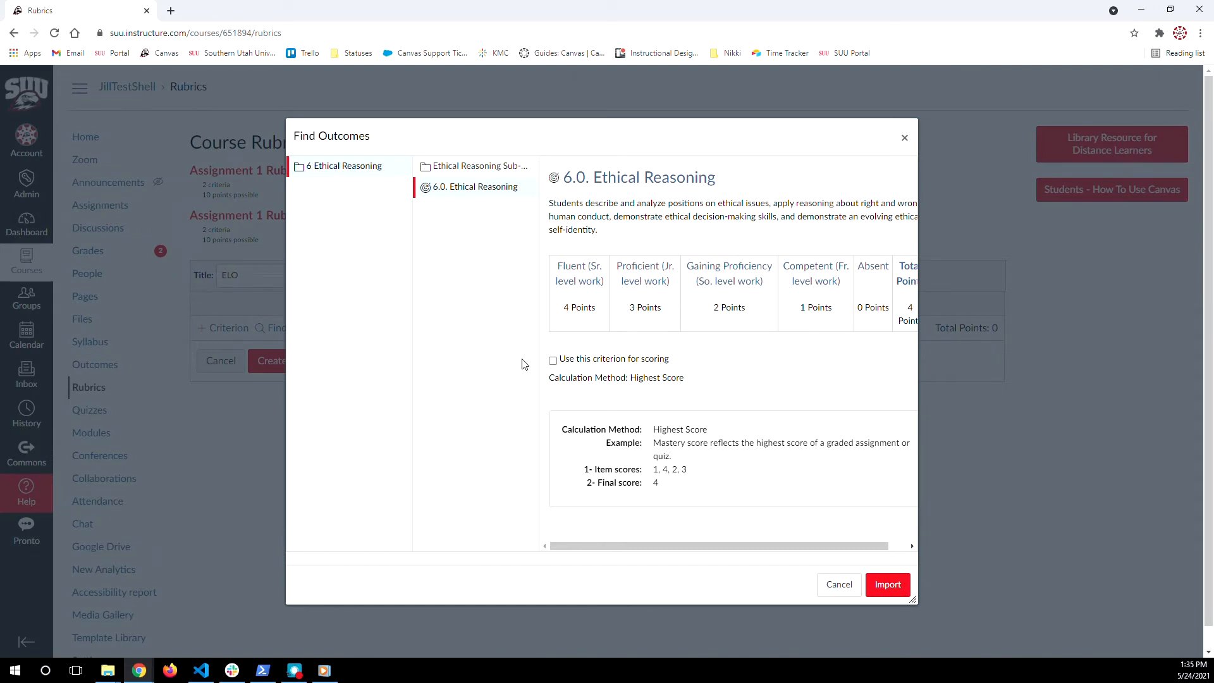
{"action": "mouse_move", "coordinate": [697, 477]}
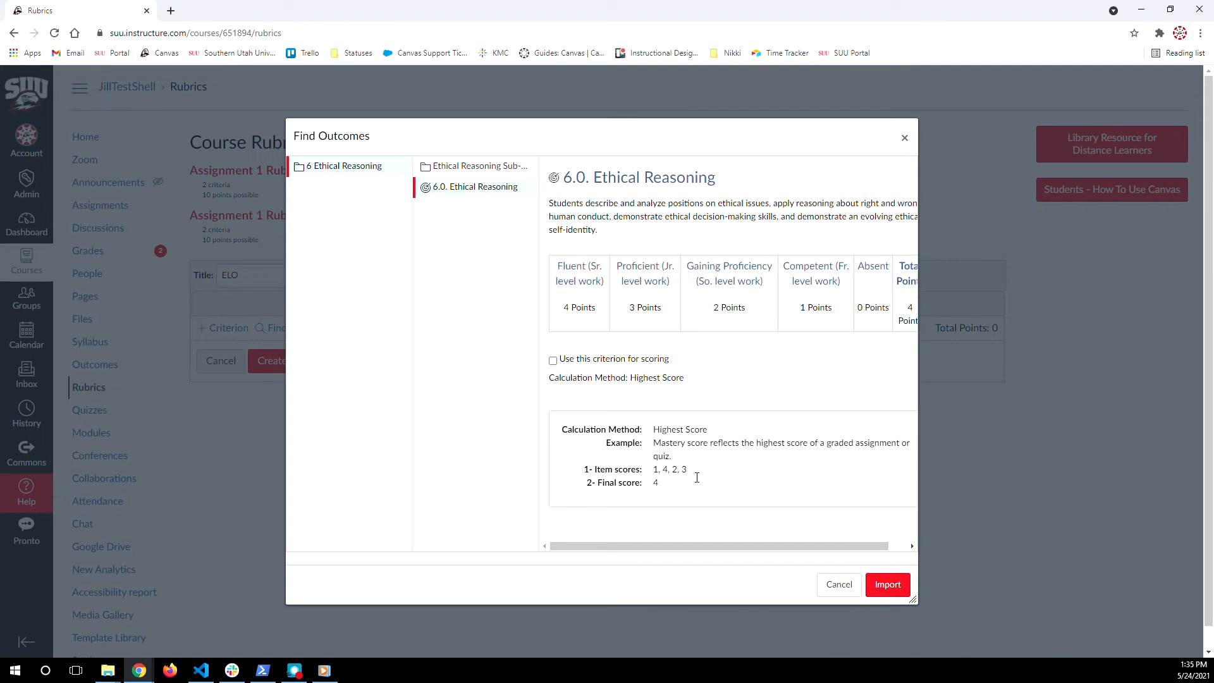
- Import 6.0 Ethical Reasoning into the ELO rubric and create the rubric with 0 points
{"action": "left_click", "coordinate": [887, 585]}
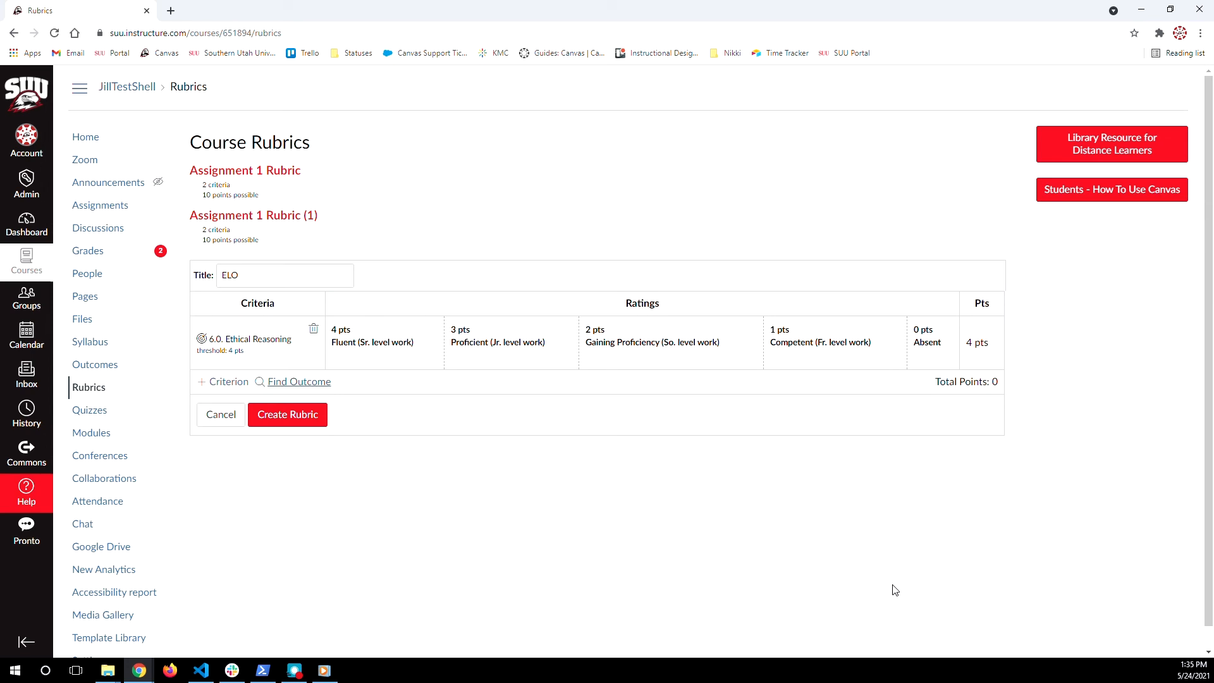
{"action": "mouse_move", "coordinate": [886, 589]}
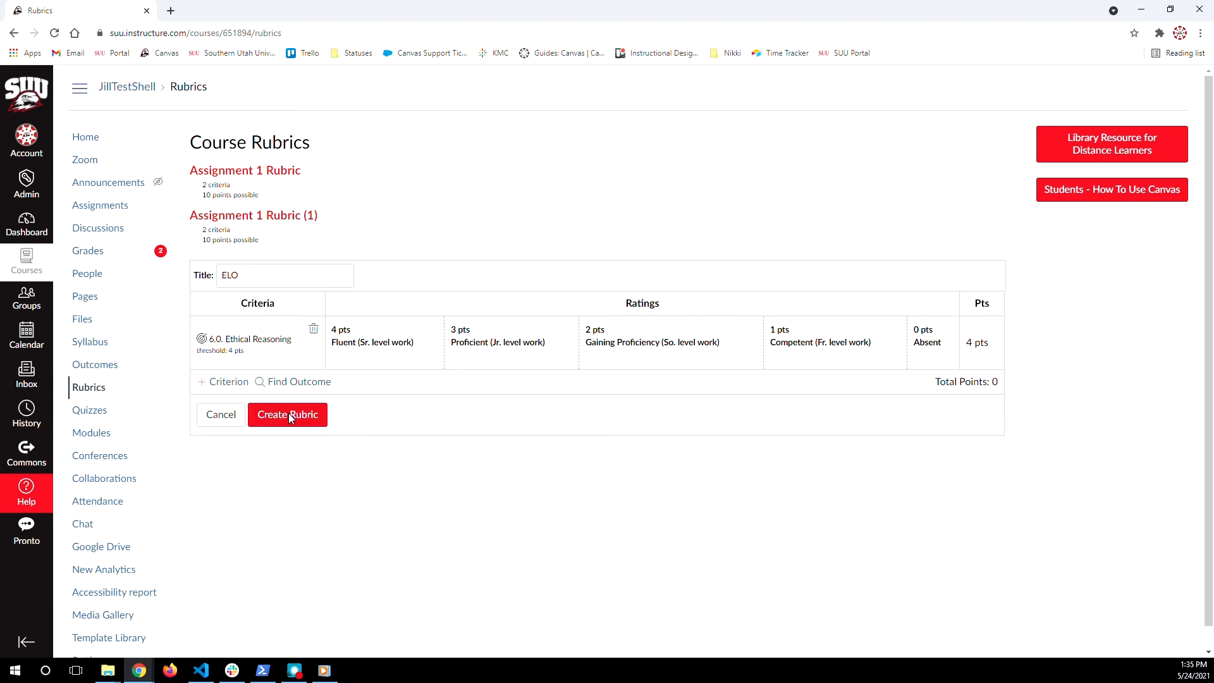
{"action": "left_click", "coordinate": [288, 414]}
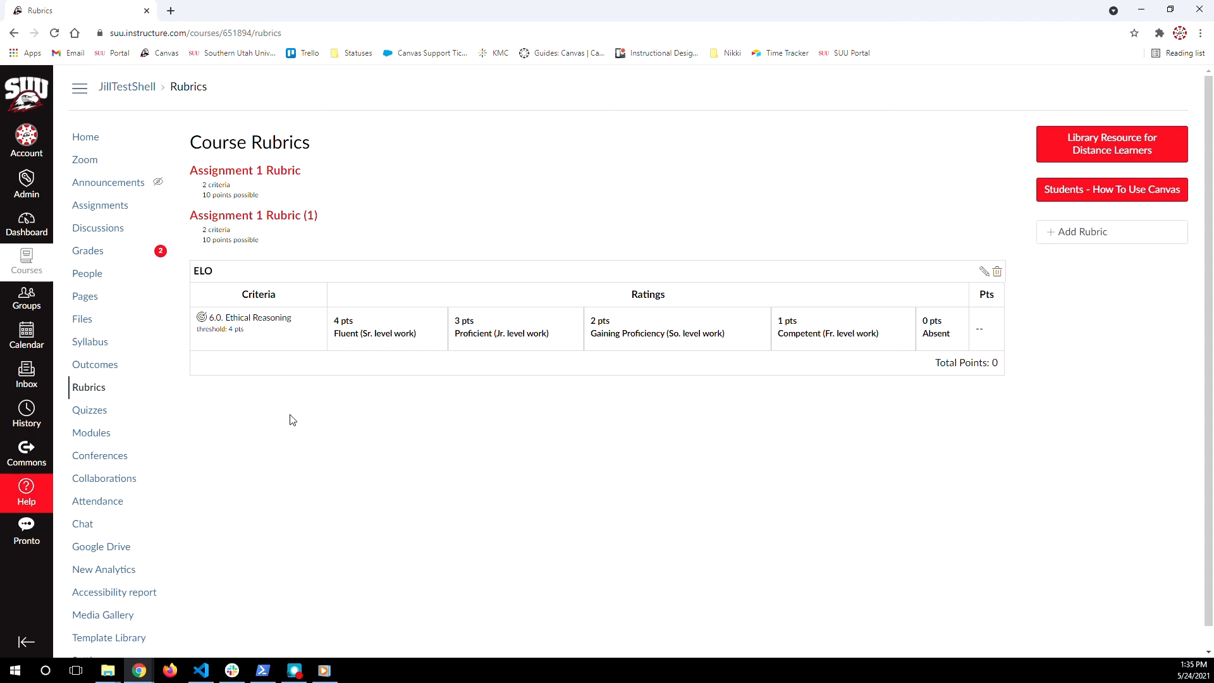